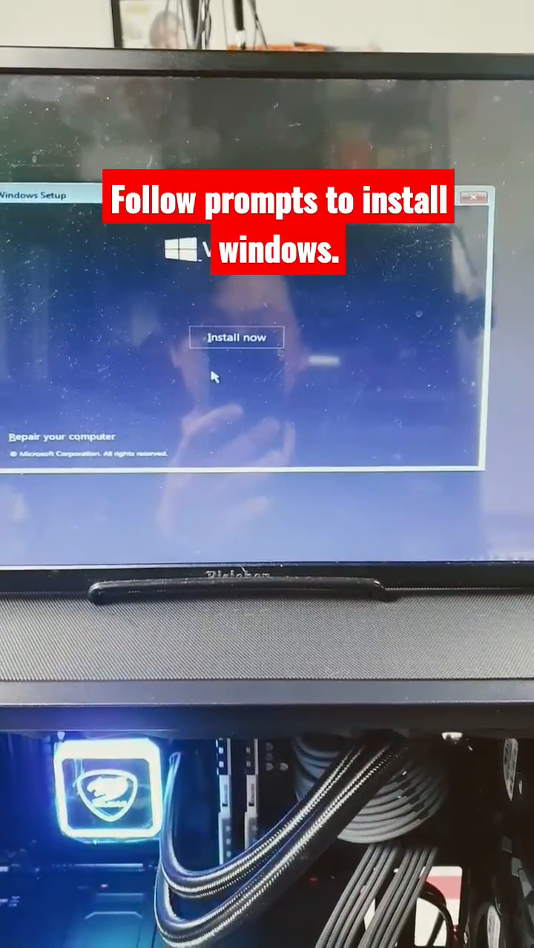
Step: Start setup with Install now, skip the product key, and choose the Windows 10 Pro edition
left_click(237, 338)
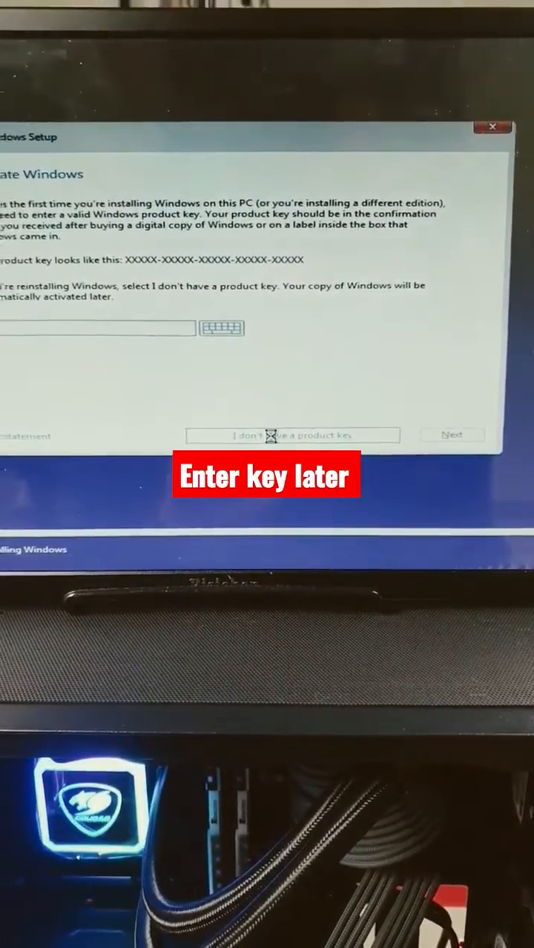
left_click(294, 436)
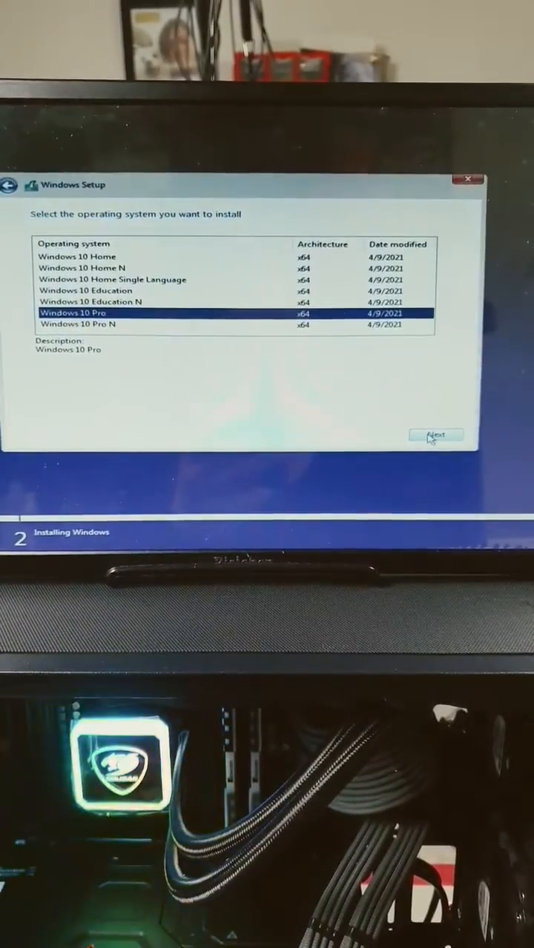
left_click(437, 436)
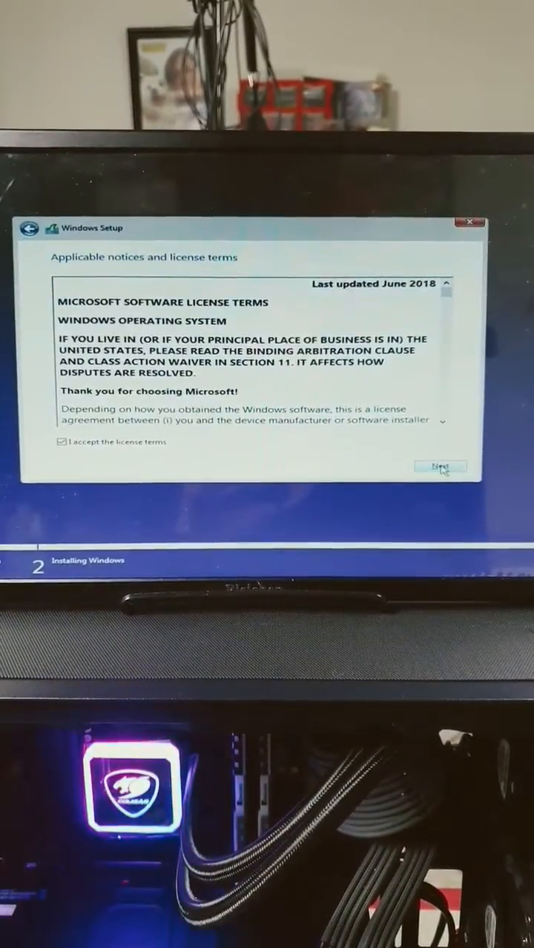
Step: Accept the license, select Drive 0 Unallocated Space as the destination, and start installing
left_click(441, 466)
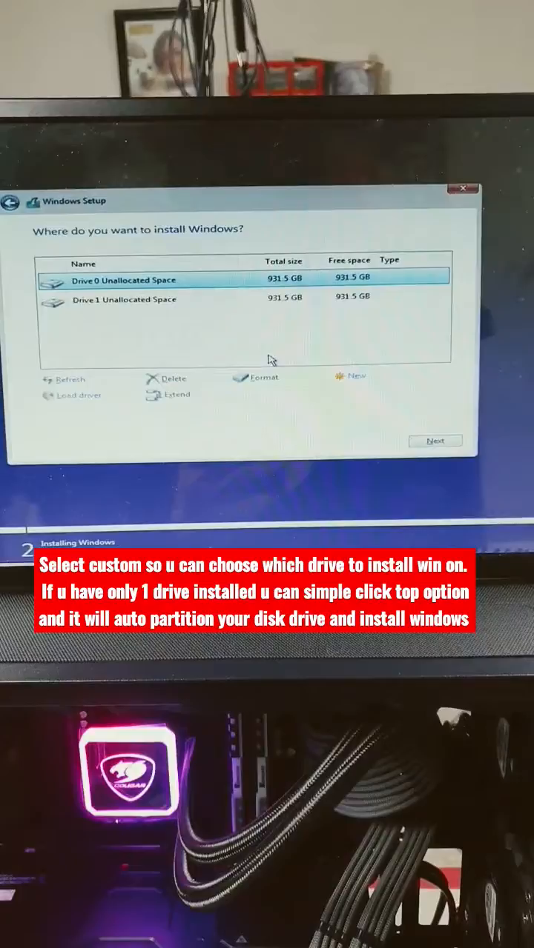
left_click(149, 391)
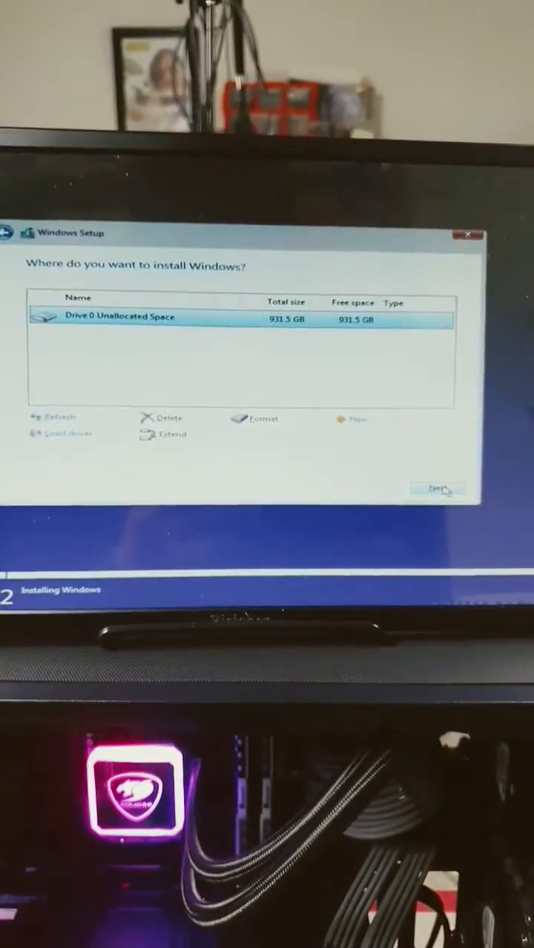
left_click(438, 489)
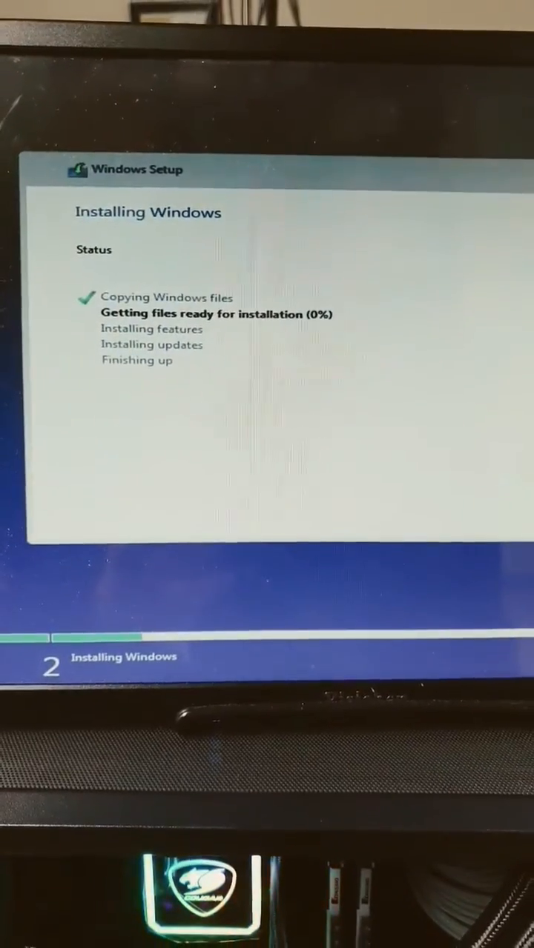